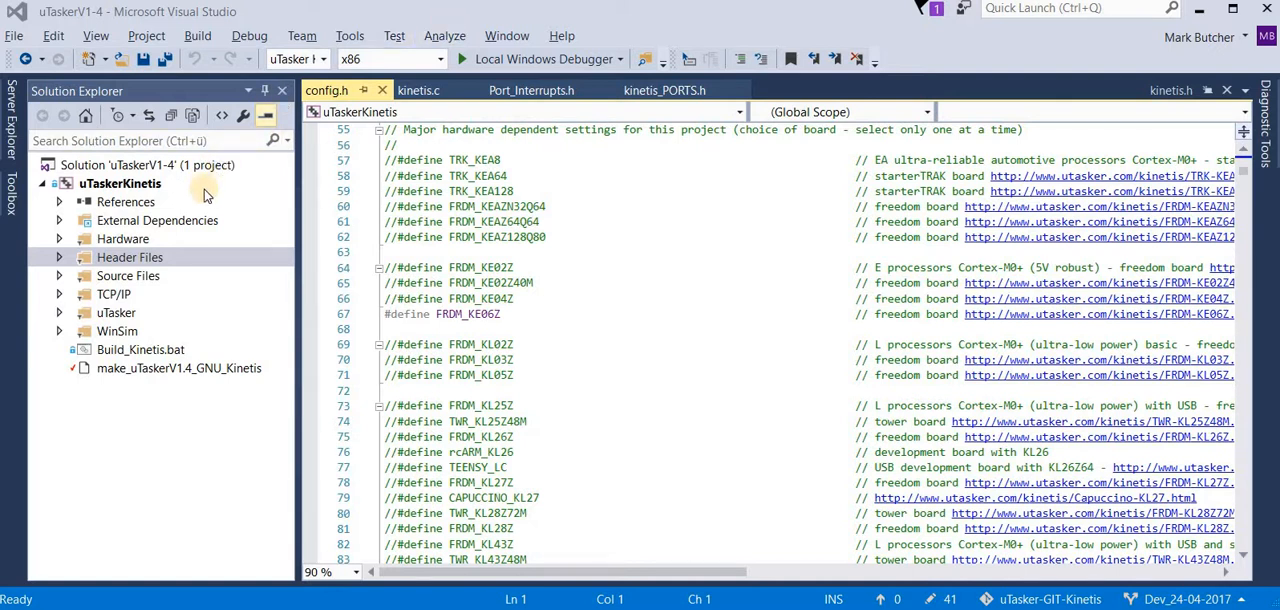
pyautogui.moveTo(257, 235)
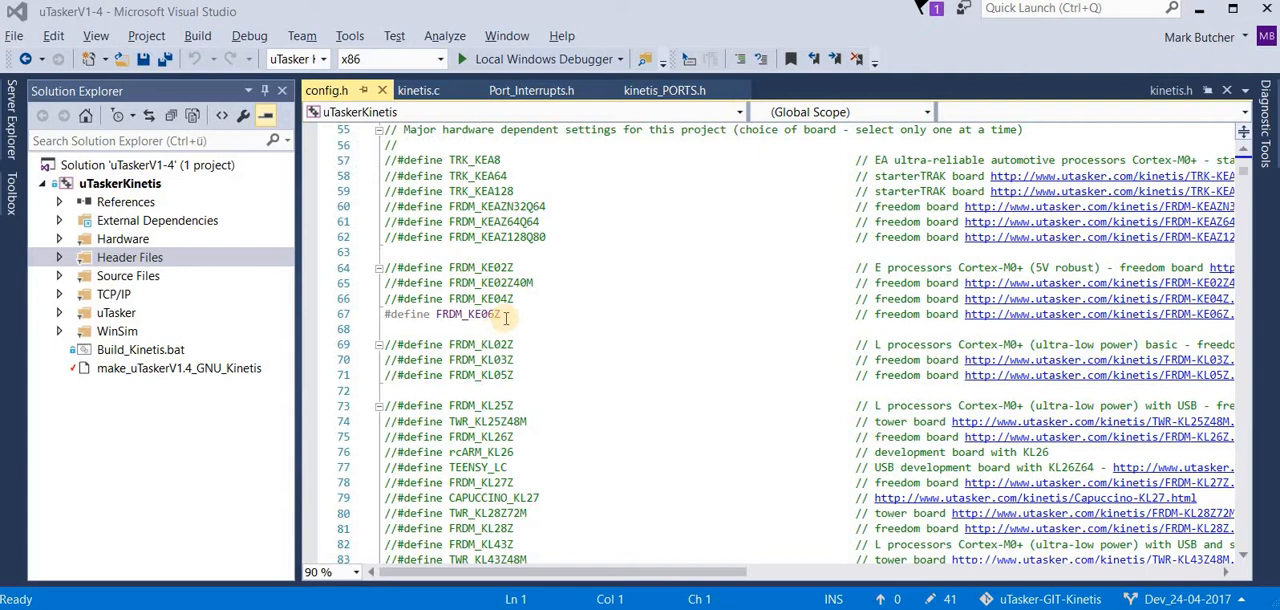
# Highlight the FRDM_KE06Z board define, then toggle a port I input pin in the simulator.
pyautogui.doubleClick(470, 314)
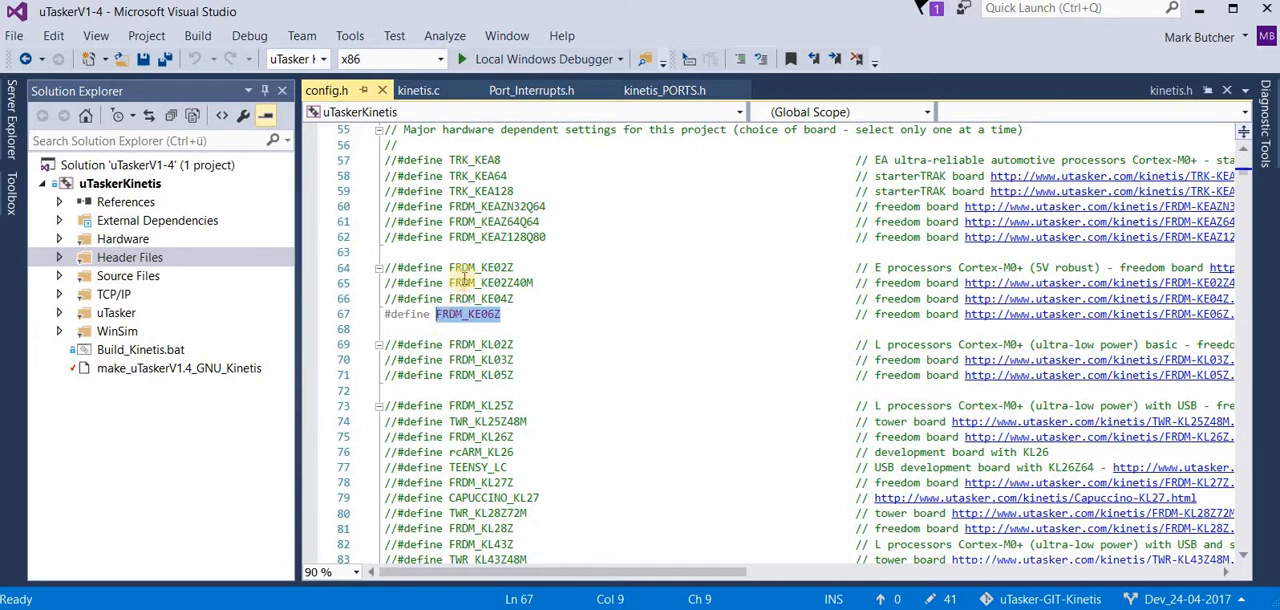
pyautogui.moveTo(520, 59)
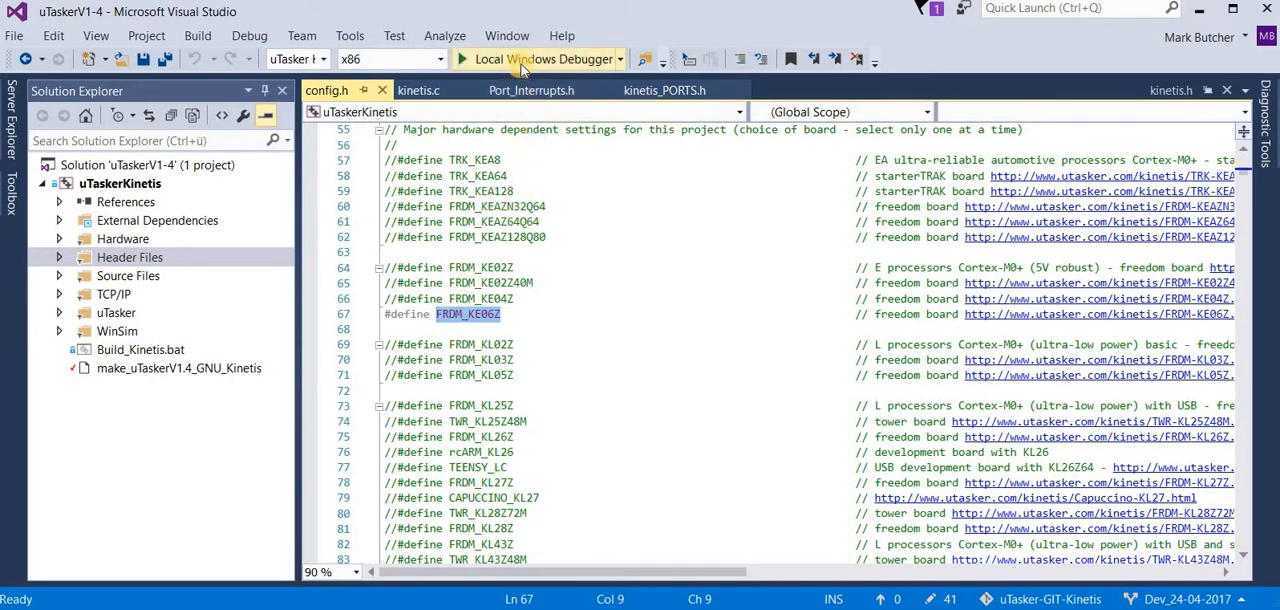
pyautogui.moveTo(520, 59)
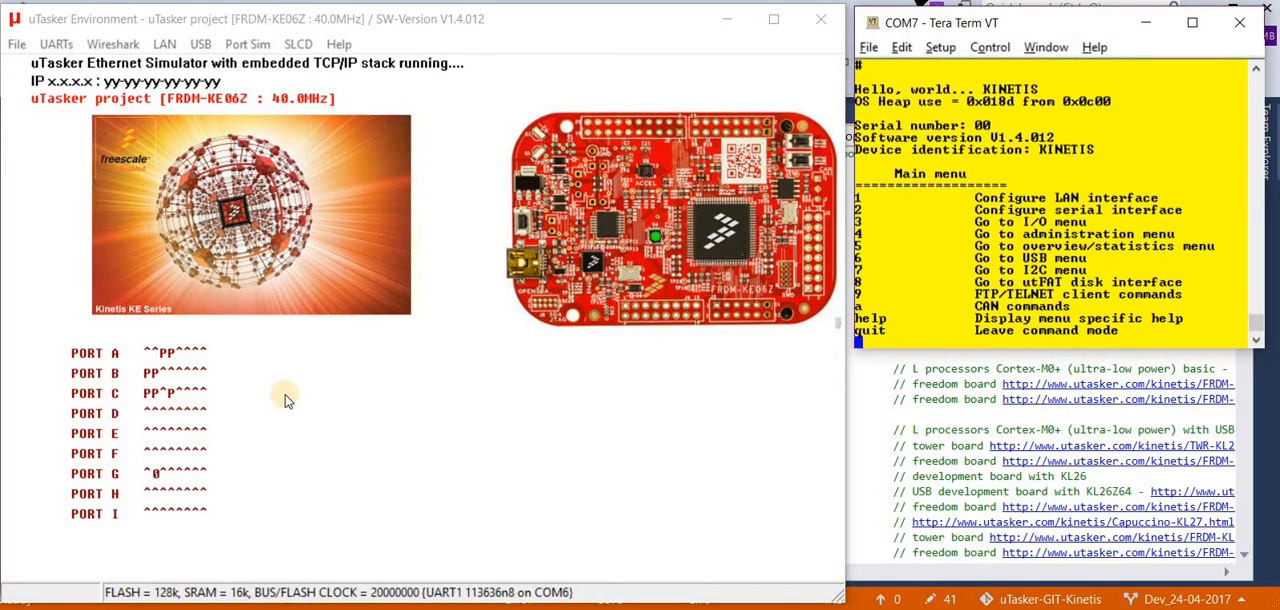
pyautogui.moveTo(238, 378)
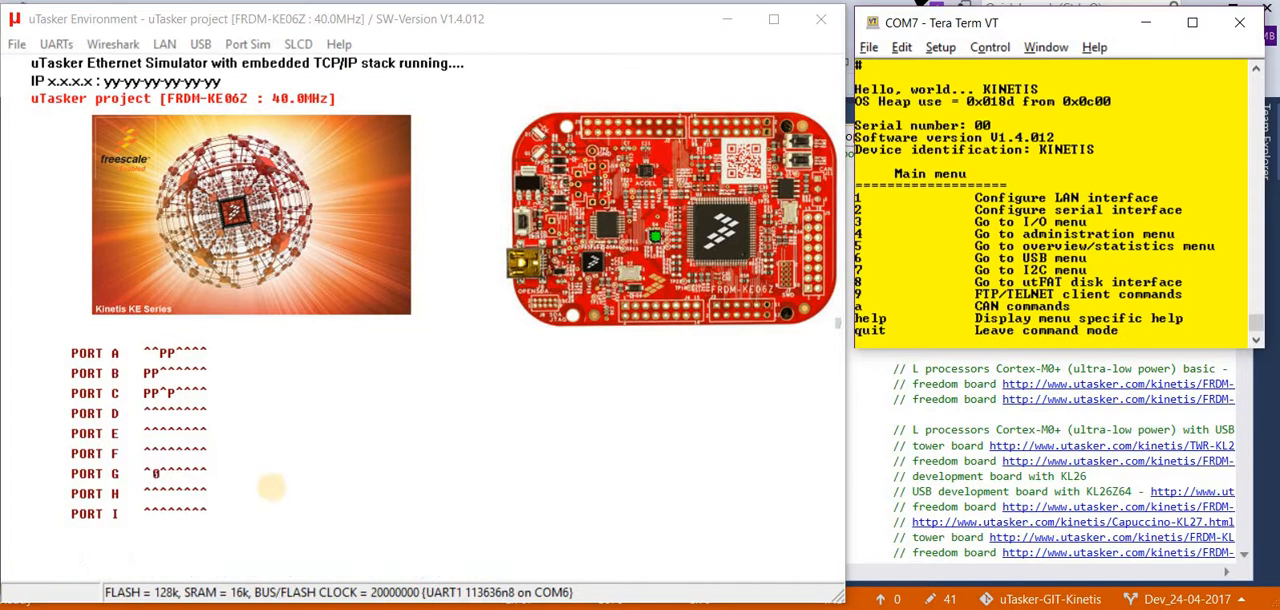
pyautogui.moveTo(205, 513)
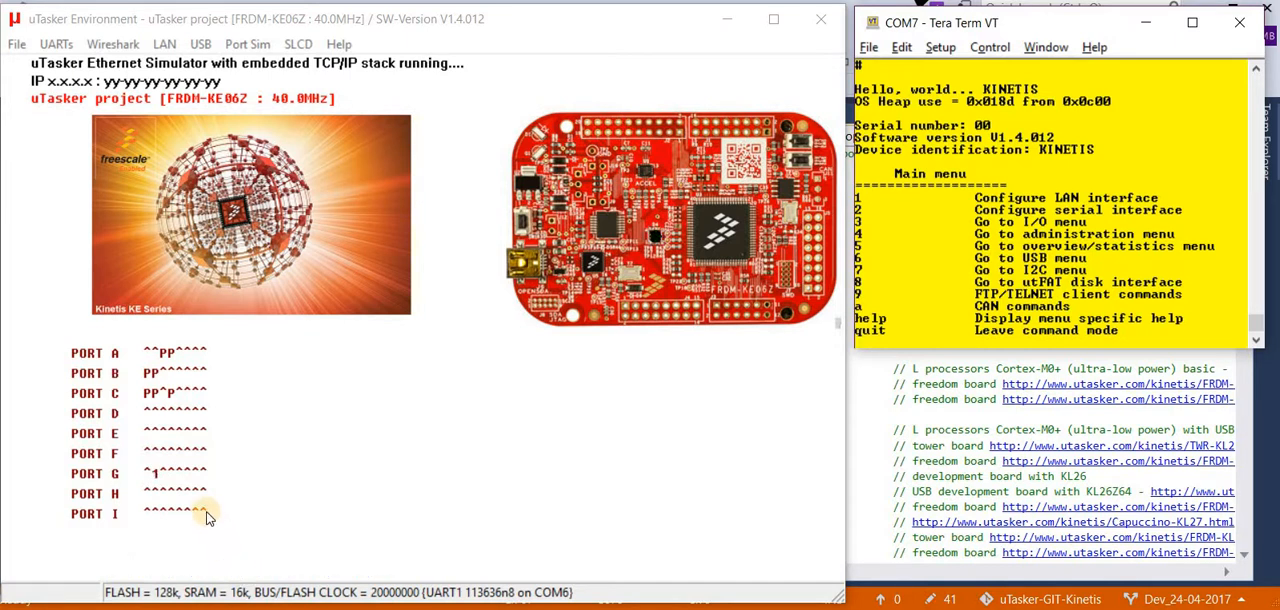
pyautogui.click(200, 512)
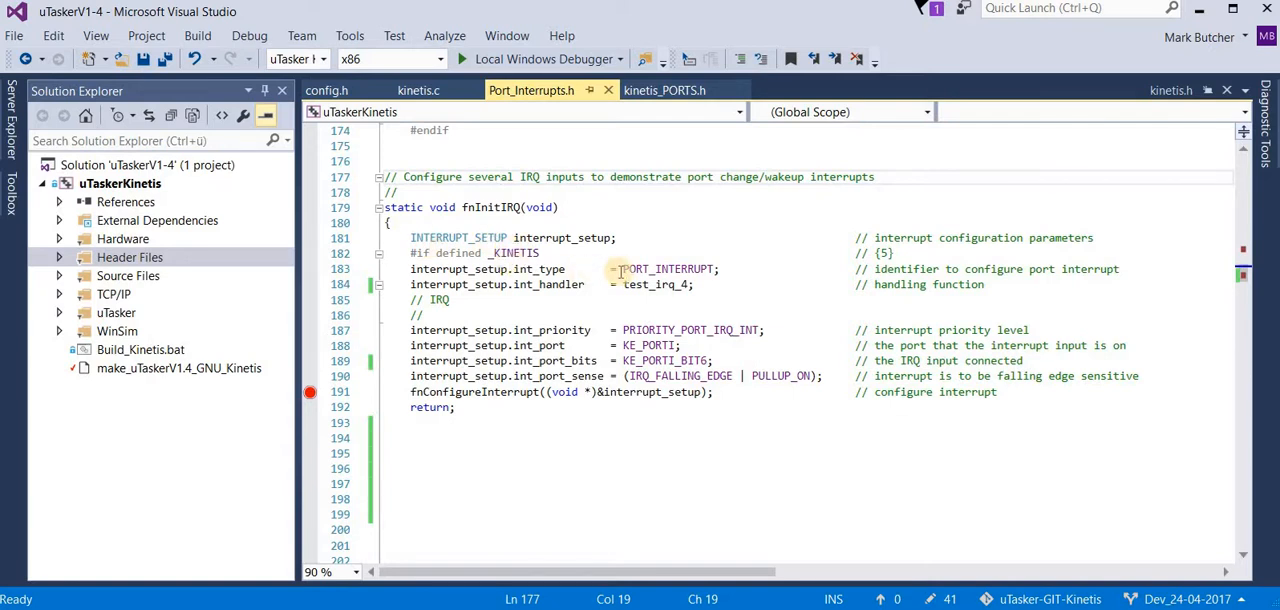
# Highlight the test_irq_4 handler name and start the project under the Local Windows Debugger.
pyautogui.doubleClick(668, 269)
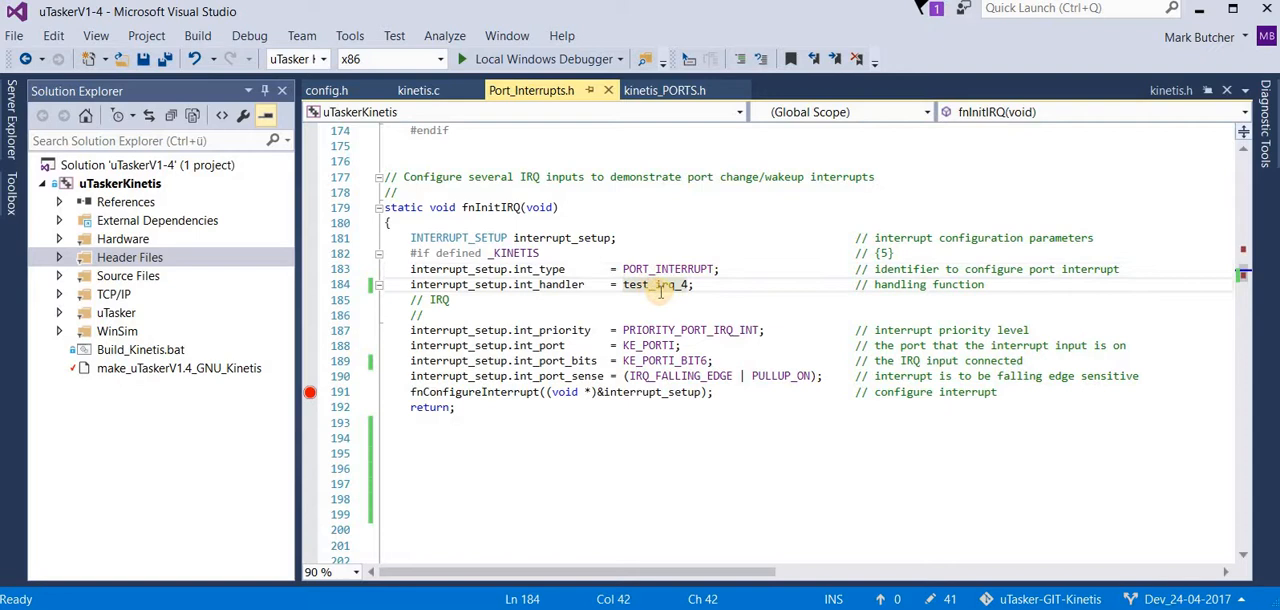
pyautogui.moveTo(920, 376)
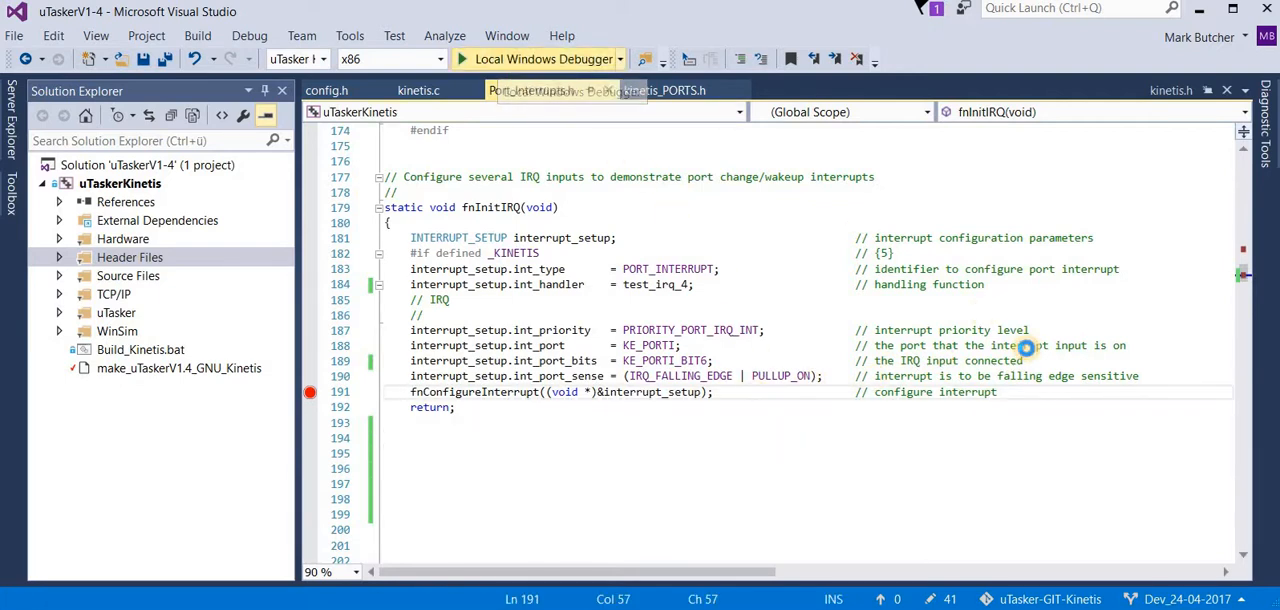
pyautogui.click(544, 58)
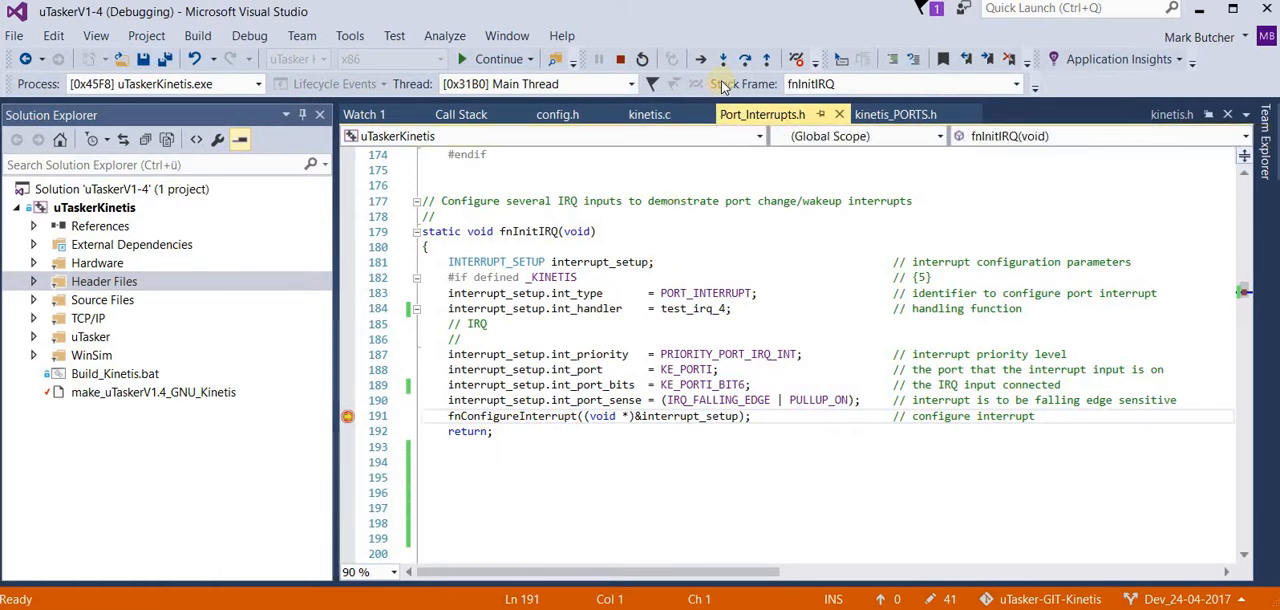
pyautogui.moveTo(723, 59)
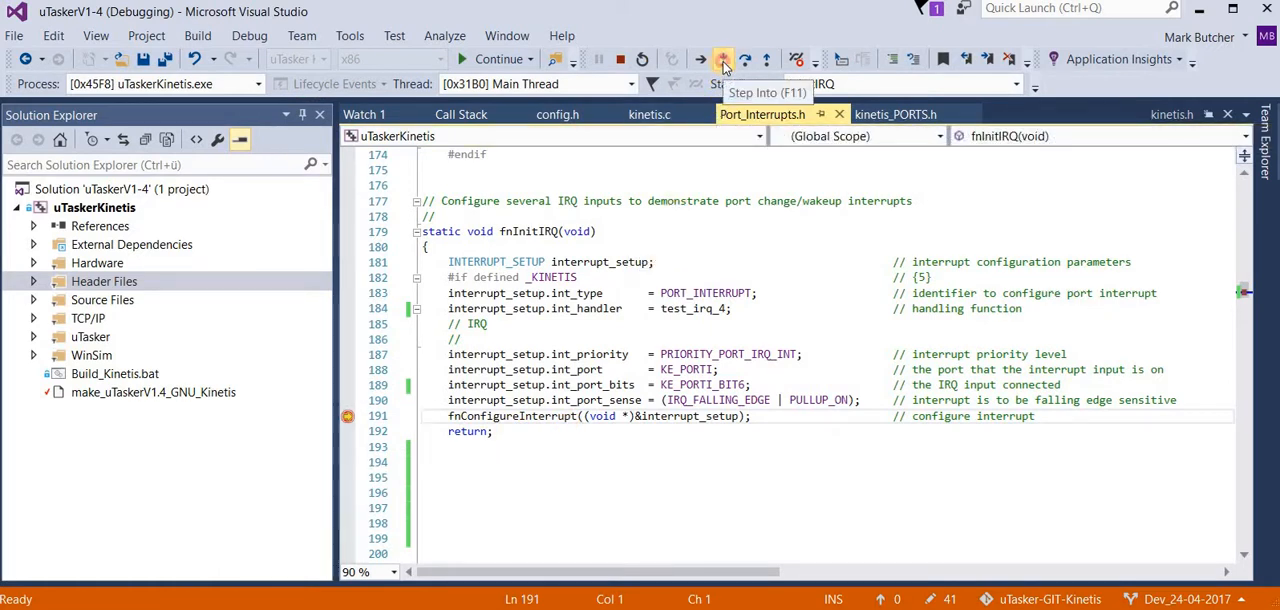
# Step into fnConfigureInterrupt through case KE_PORTI_BIT6 to the SIM_PINSEL0 line.
pyautogui.click(722, 59)
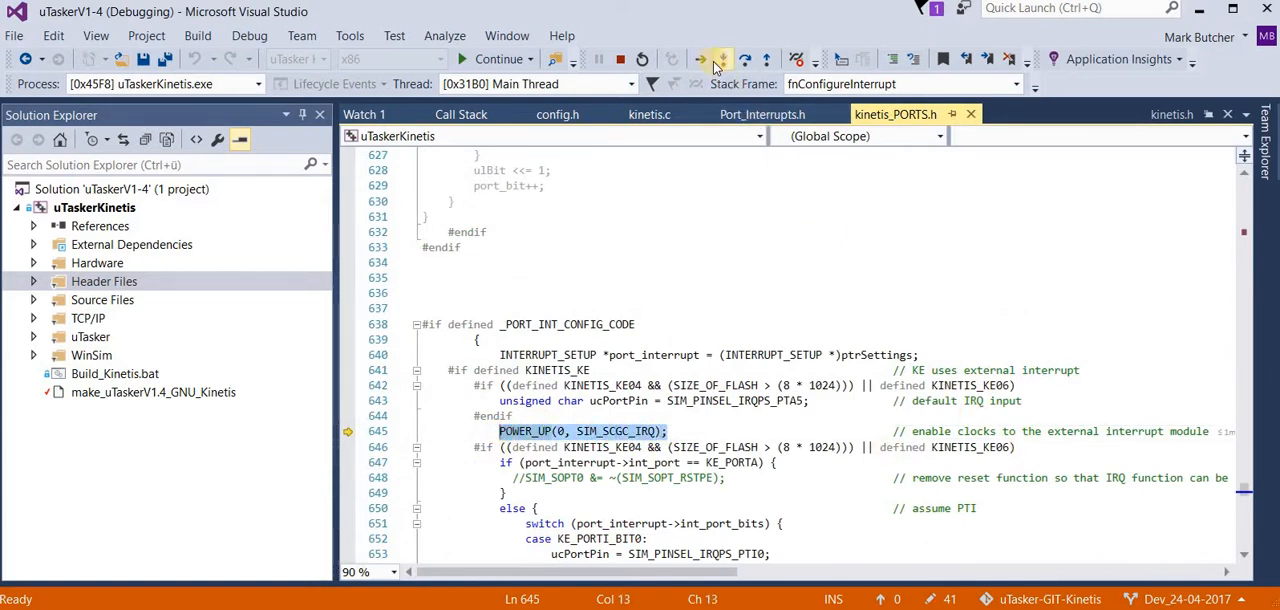
pyautogui.click(718, 60)
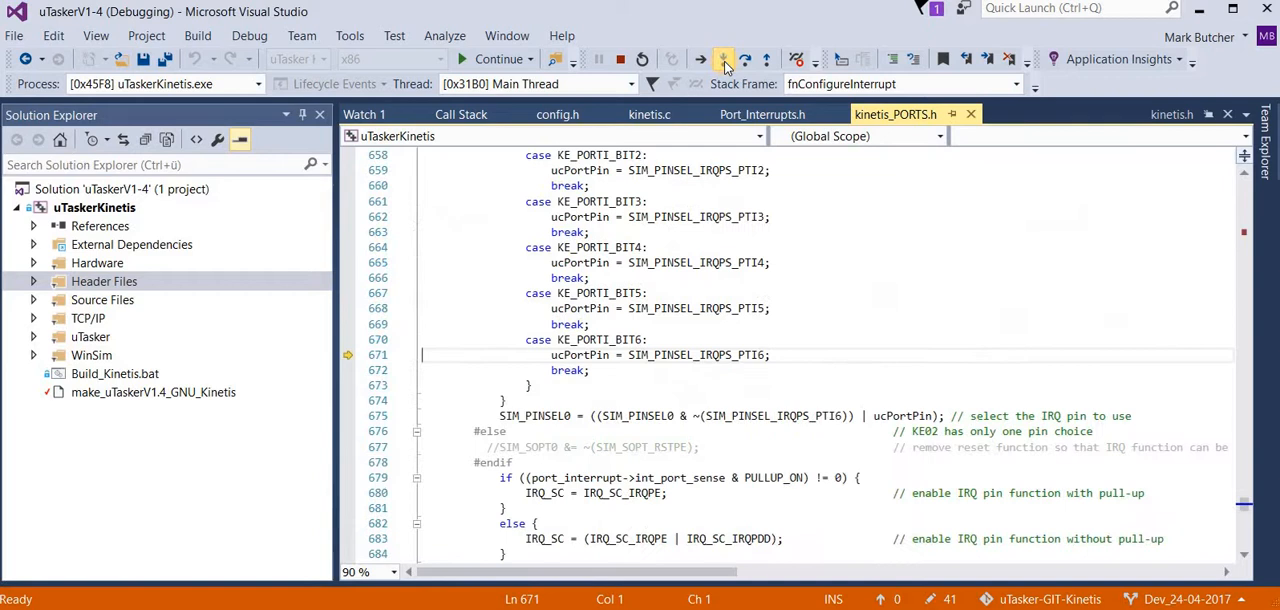
pyautogui.click(723, 59)
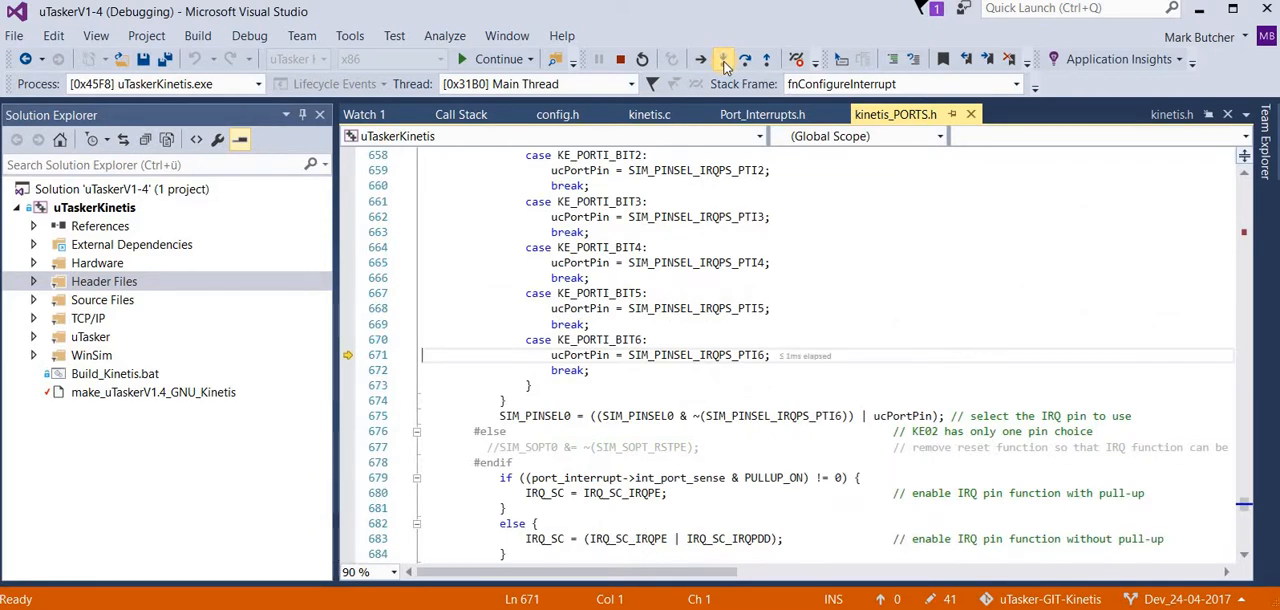
pyautogui.click(723, 59)
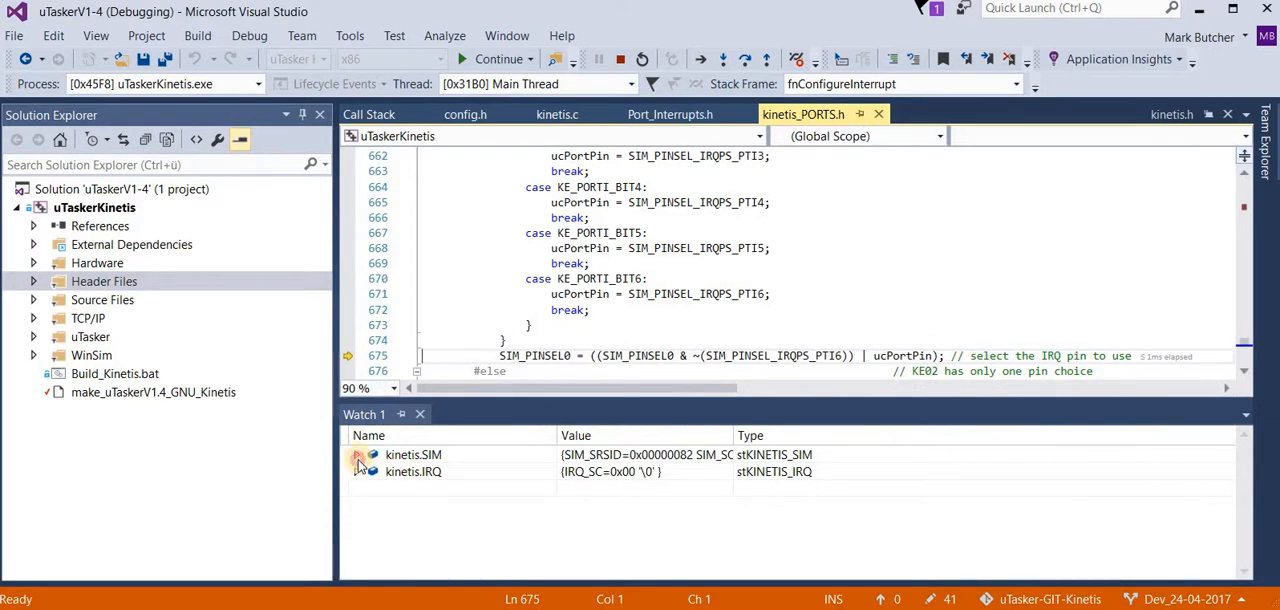
# Run the pin select line to update SIM_PINSEL0, then expand kinetis.IRQ to show IRQ_SC.
pyautogui.click(357, 455)
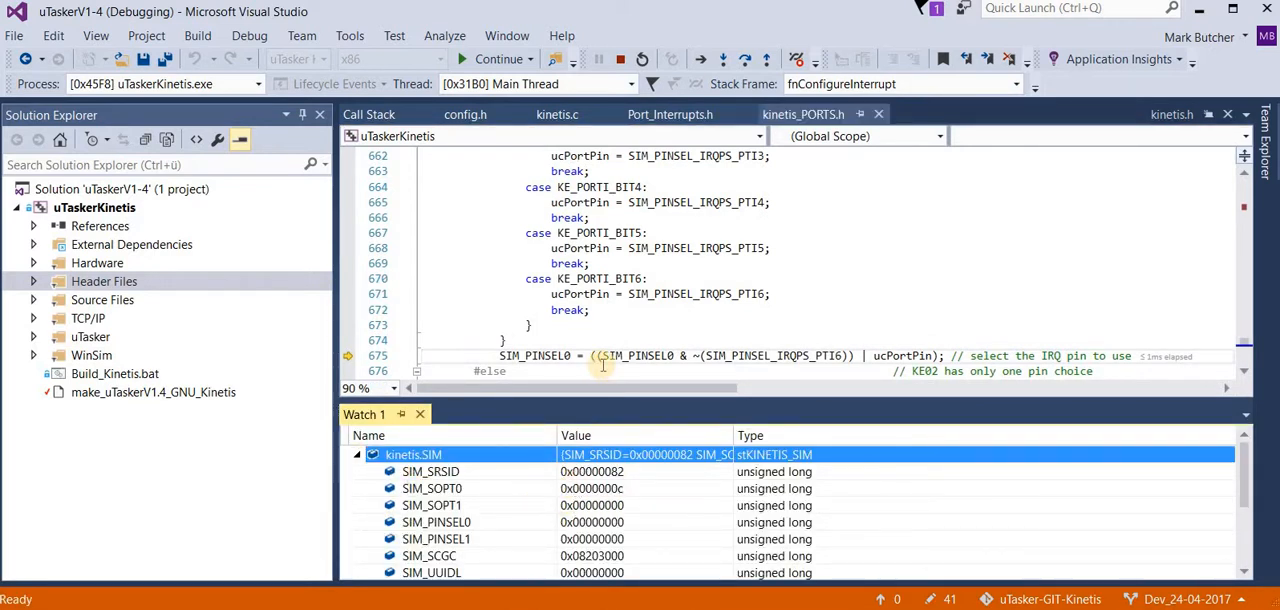
pyautogui.press('F10')
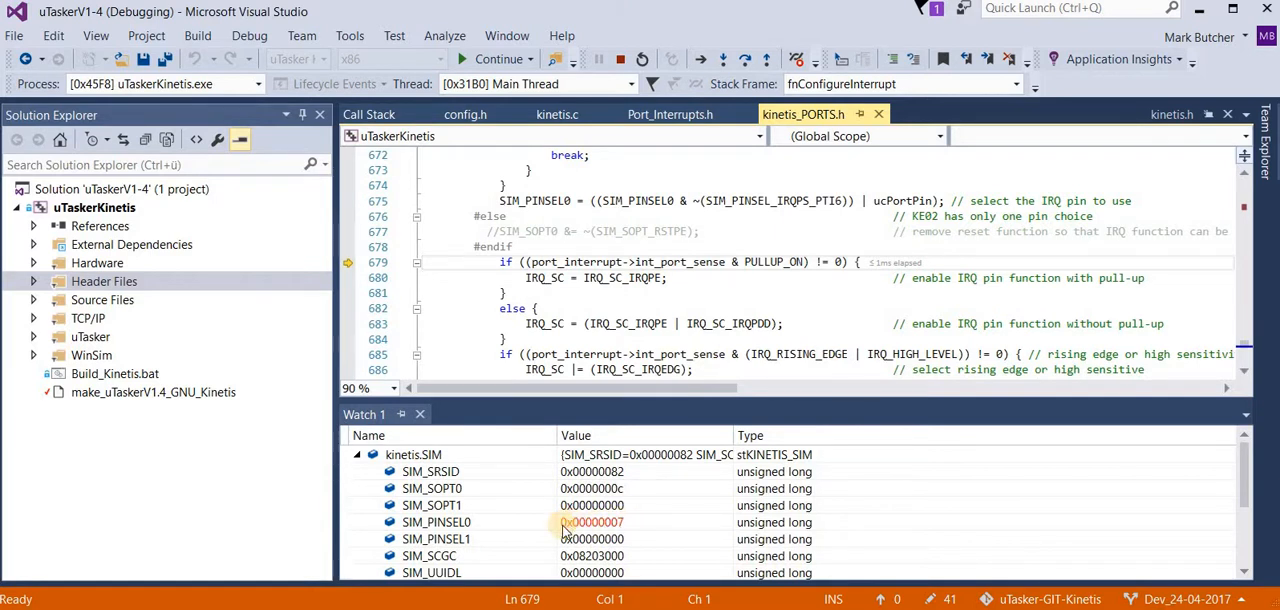
pyautogui.click(702, 59)
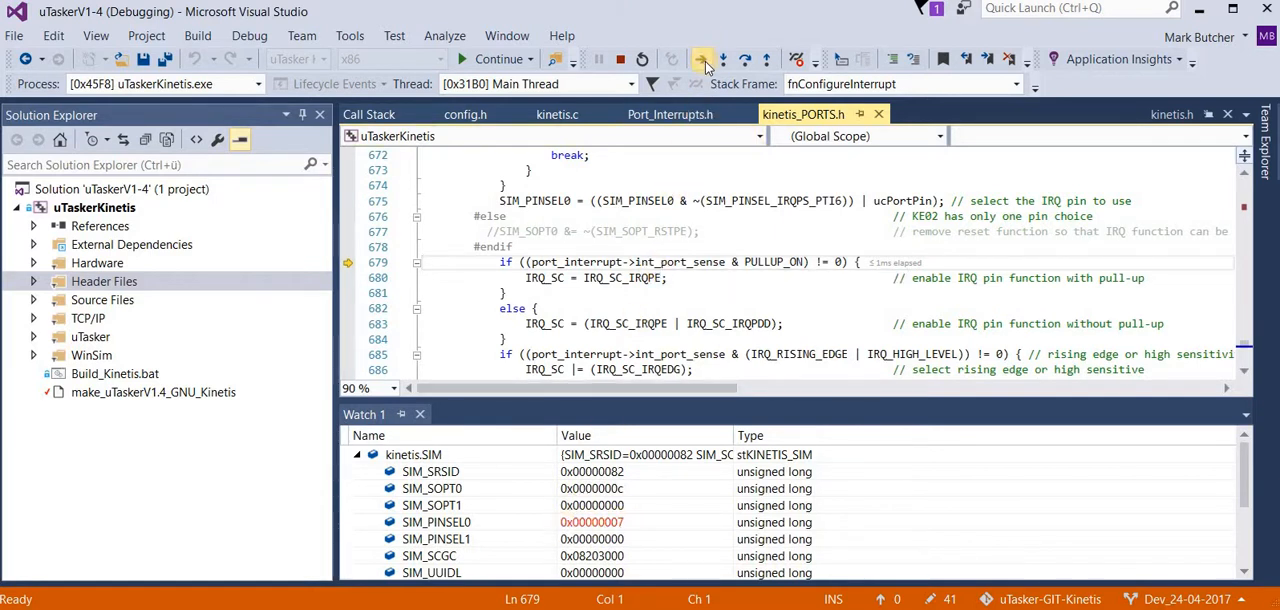
pyautogui.click(703, 60)
pyautogui.write('kinetis.IRQ')
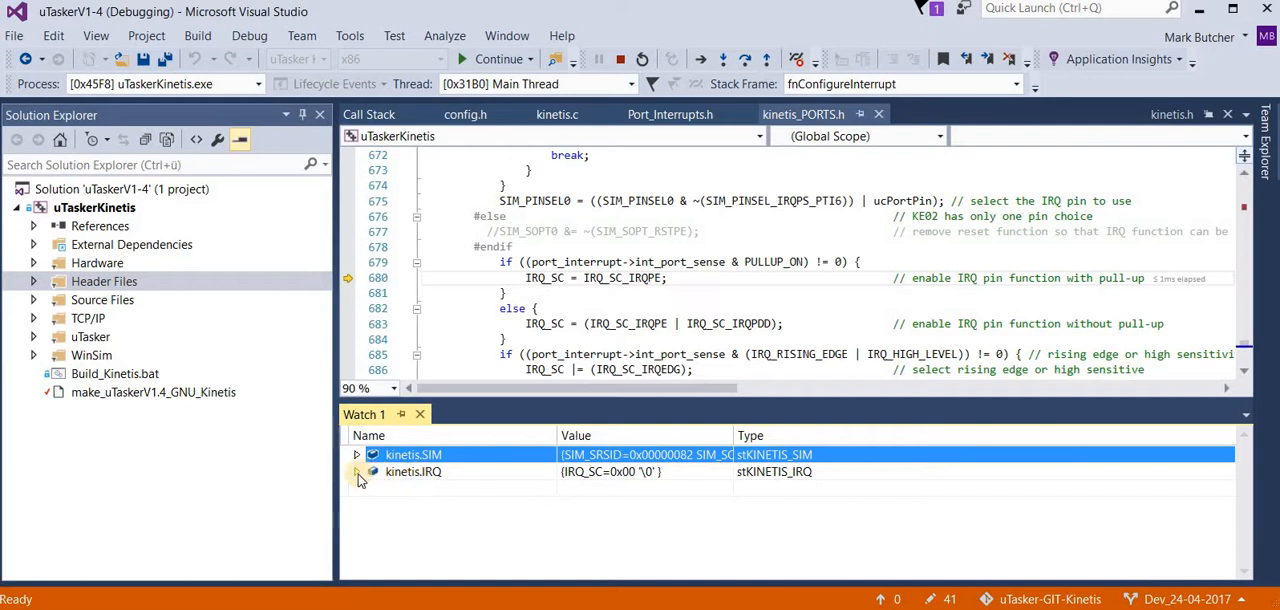
pyautogui.click(720, 58)
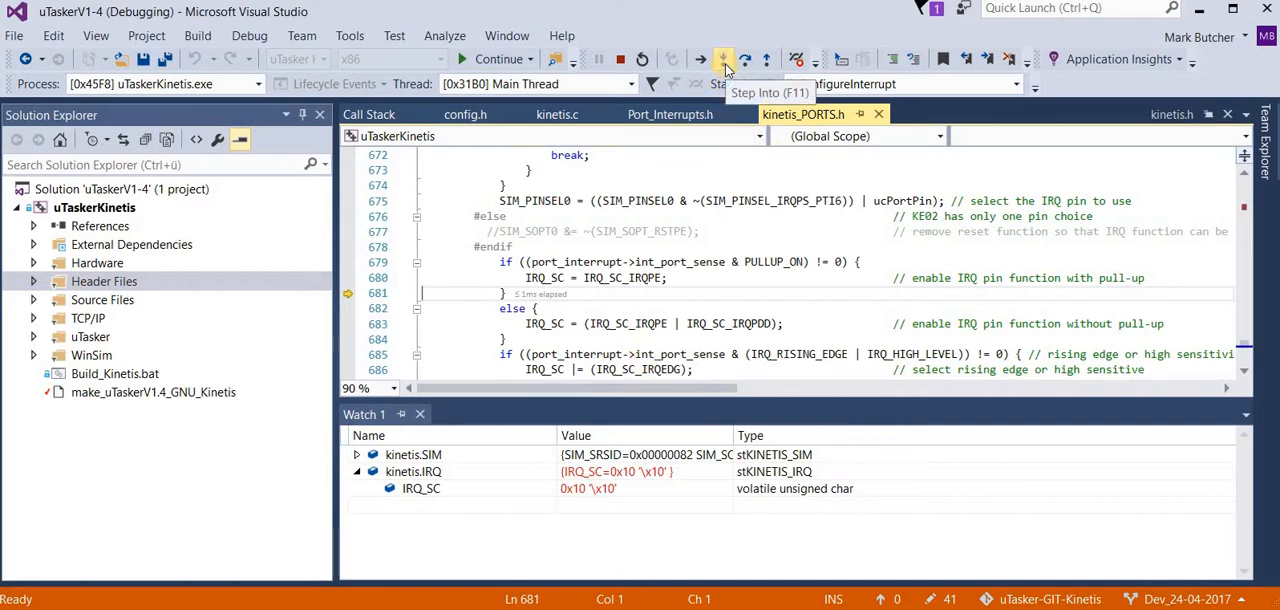
# Step past the edge check, handler setup and fnEnterInterrupt until IRQ_SC reads 0x16.
pyautogui.click(723, 59)
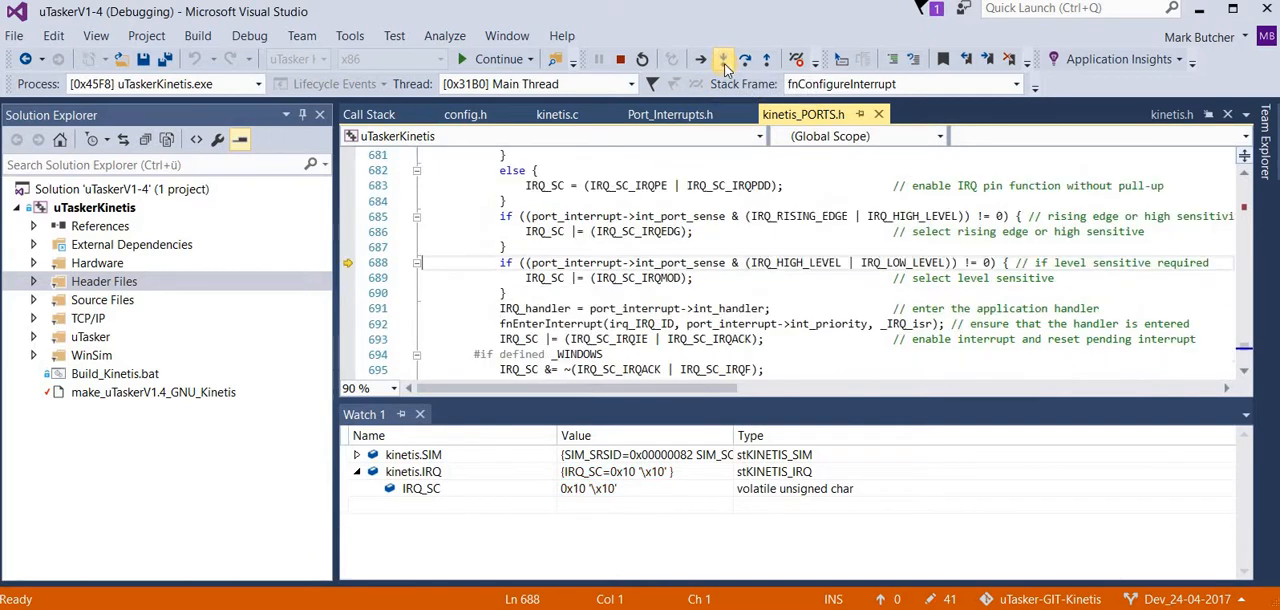
pyautogui.click(723, 59)
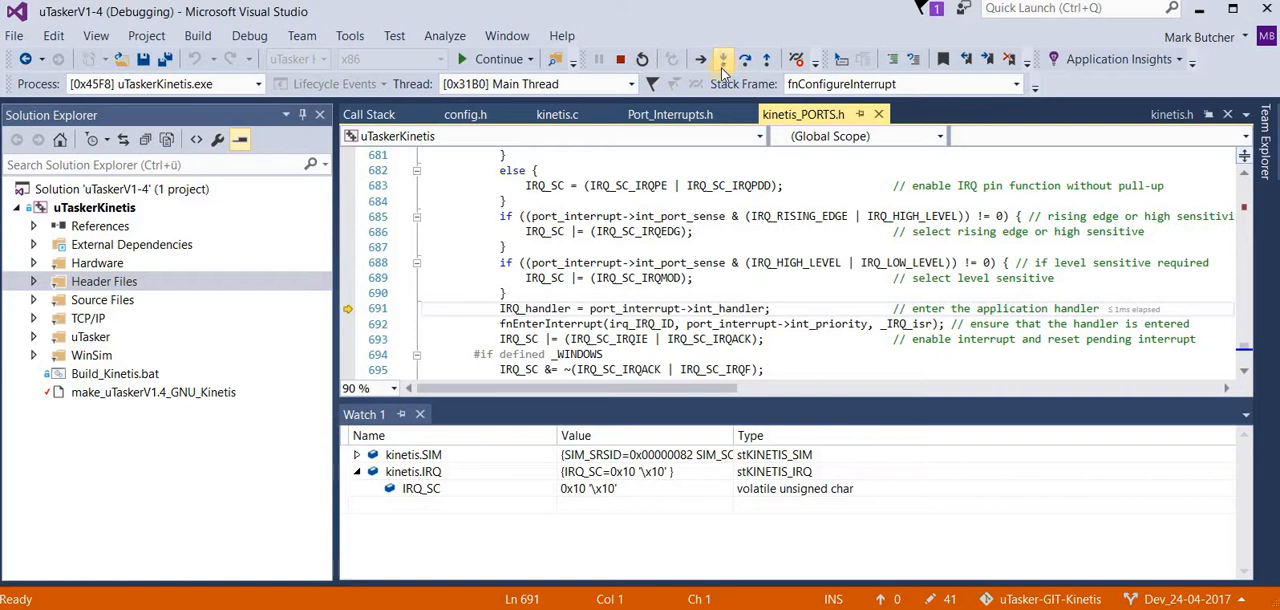
pyautogui.click(722, 59)
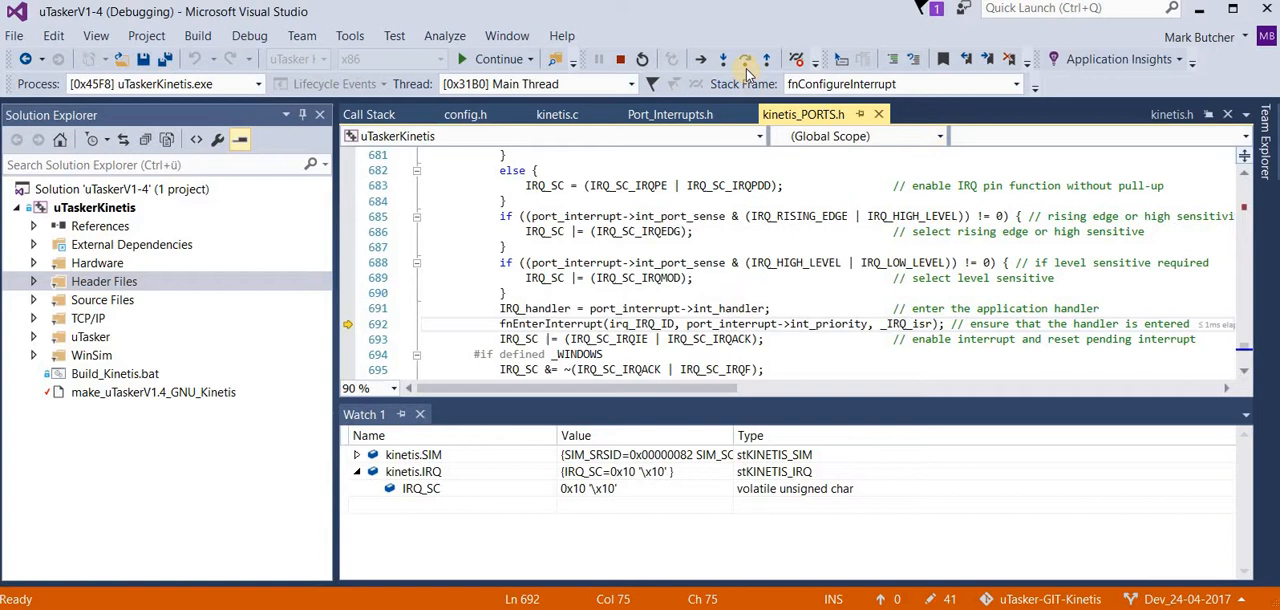
pyautogui.moveTo(745, 59)
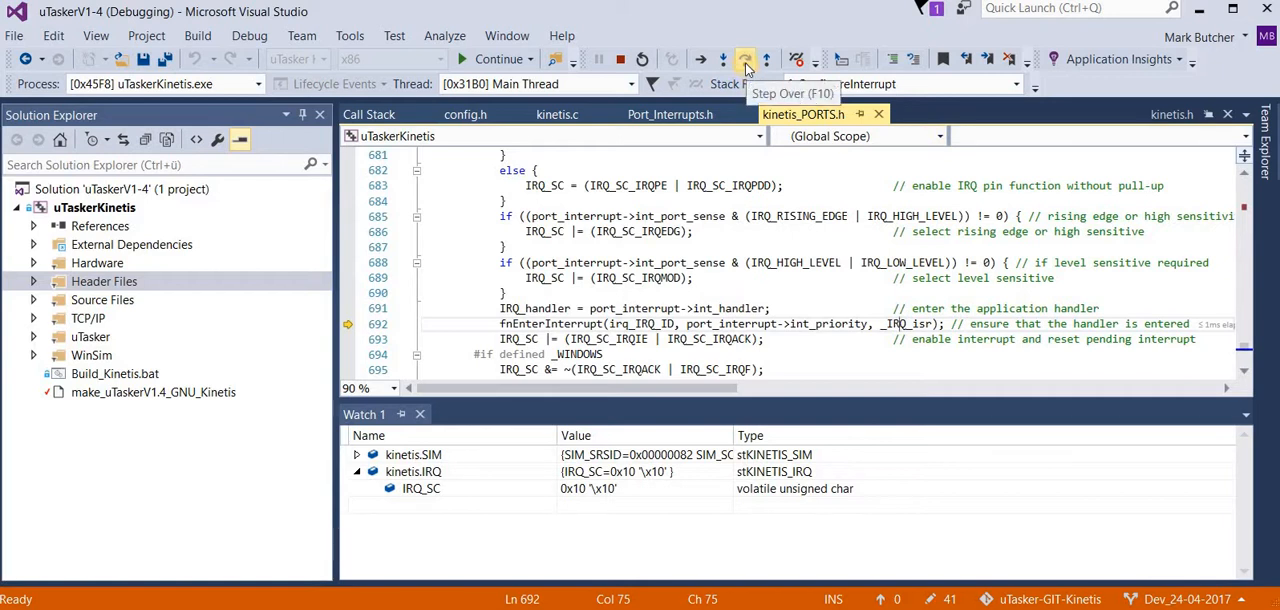
pyautogui.click(745, 59)
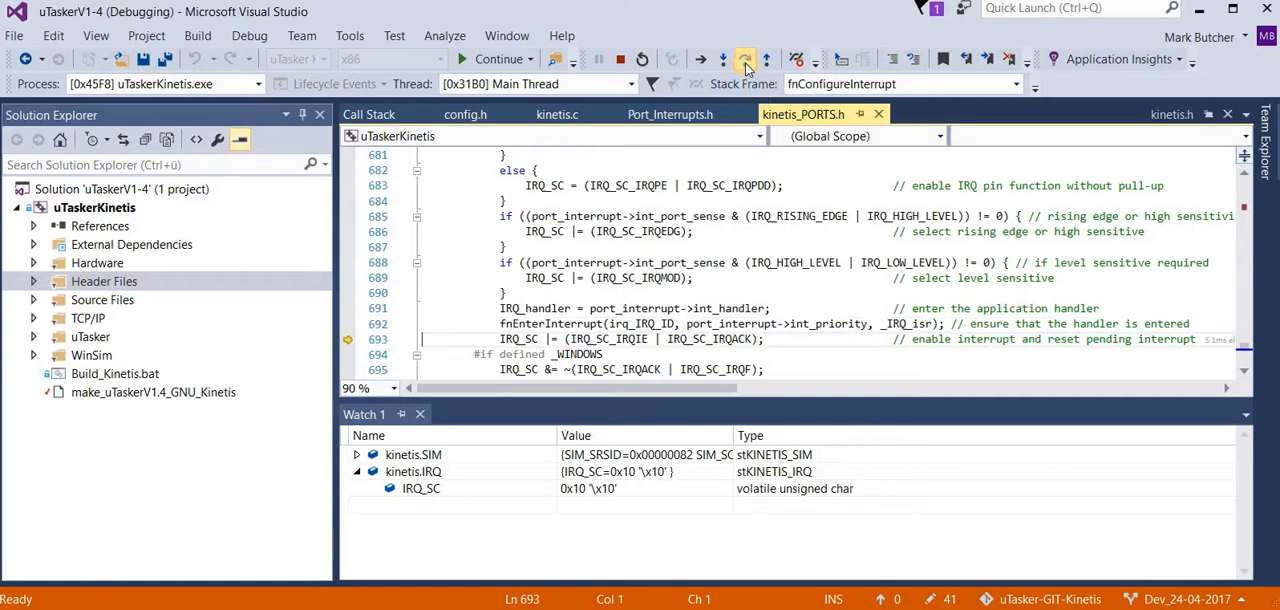
pyautogui.click(723, 59)
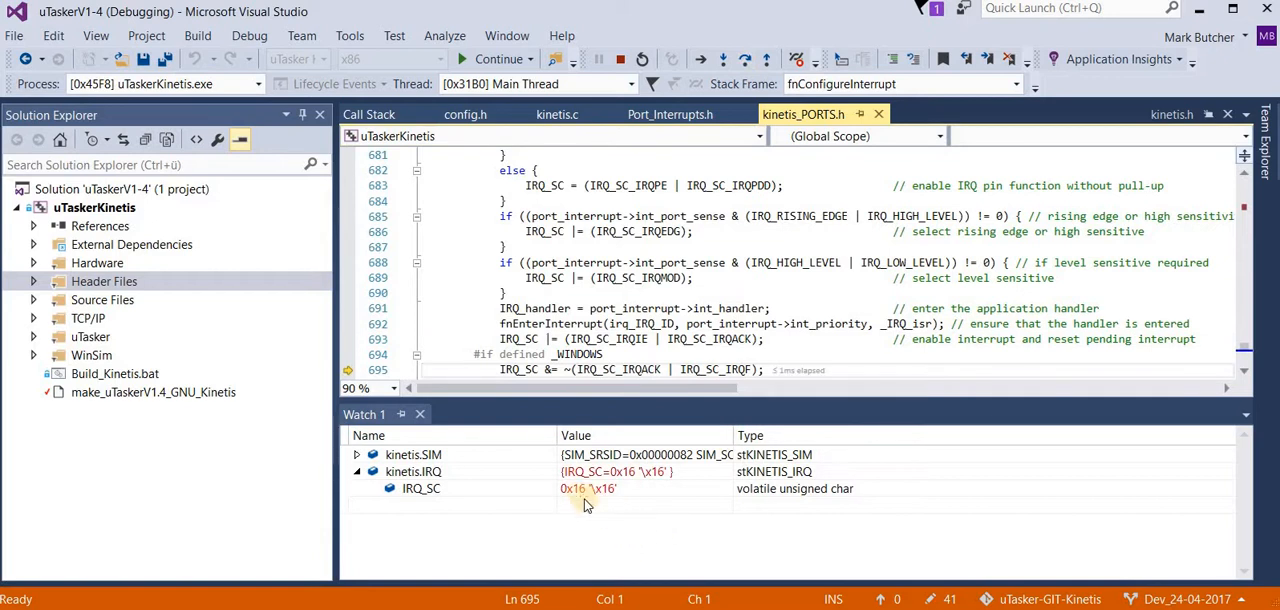
pyautogui.click(421, 488)
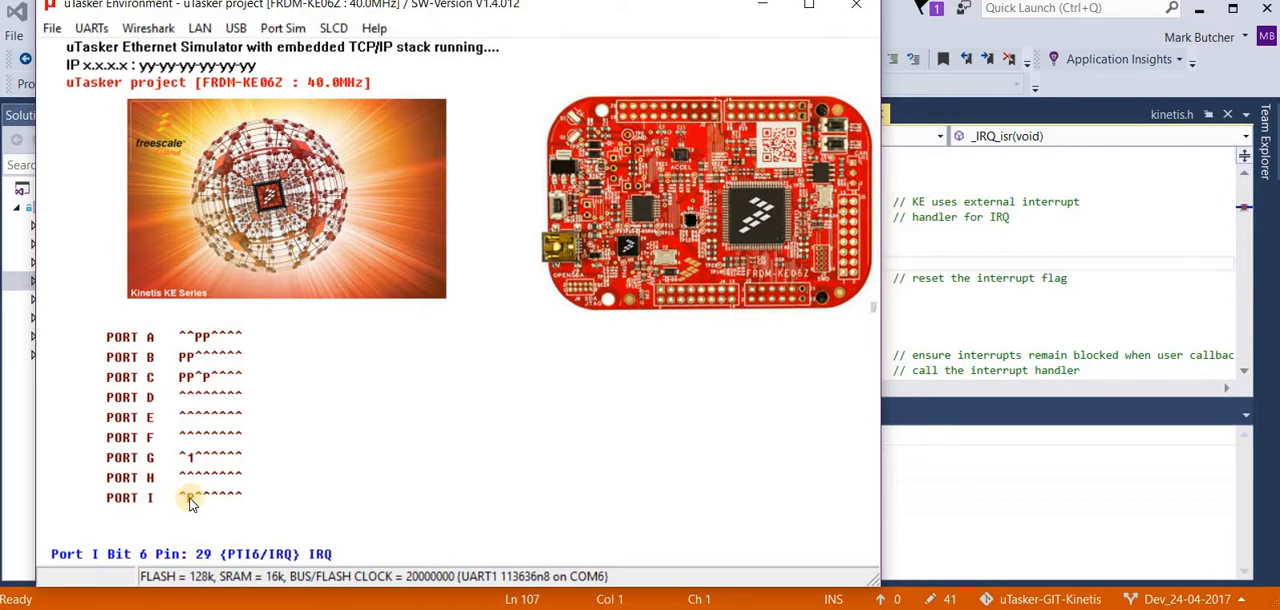
# Toggle the PTI6/IRQ bit in the simulator's PORT I row to fire the interrupt.
pyautogui.click(190, 497)
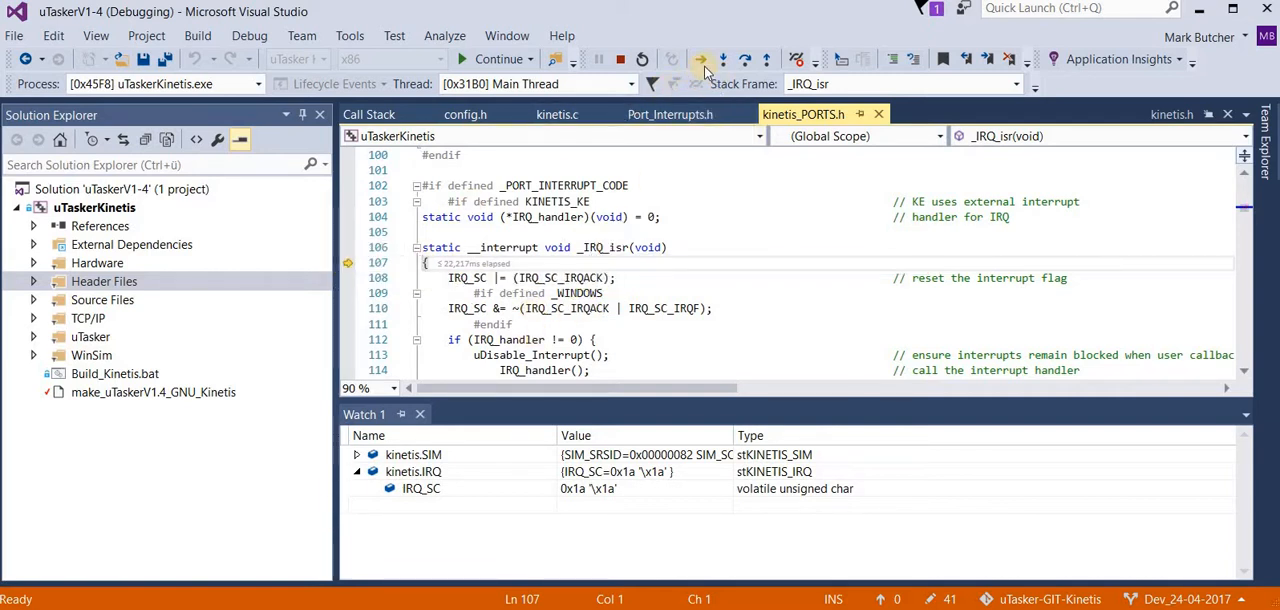
# Step through _IRQ_isr, clearing the flag to IRQ_SC 0x12, into the test_irq_4 handler.
pyautogui.click(722, 59)
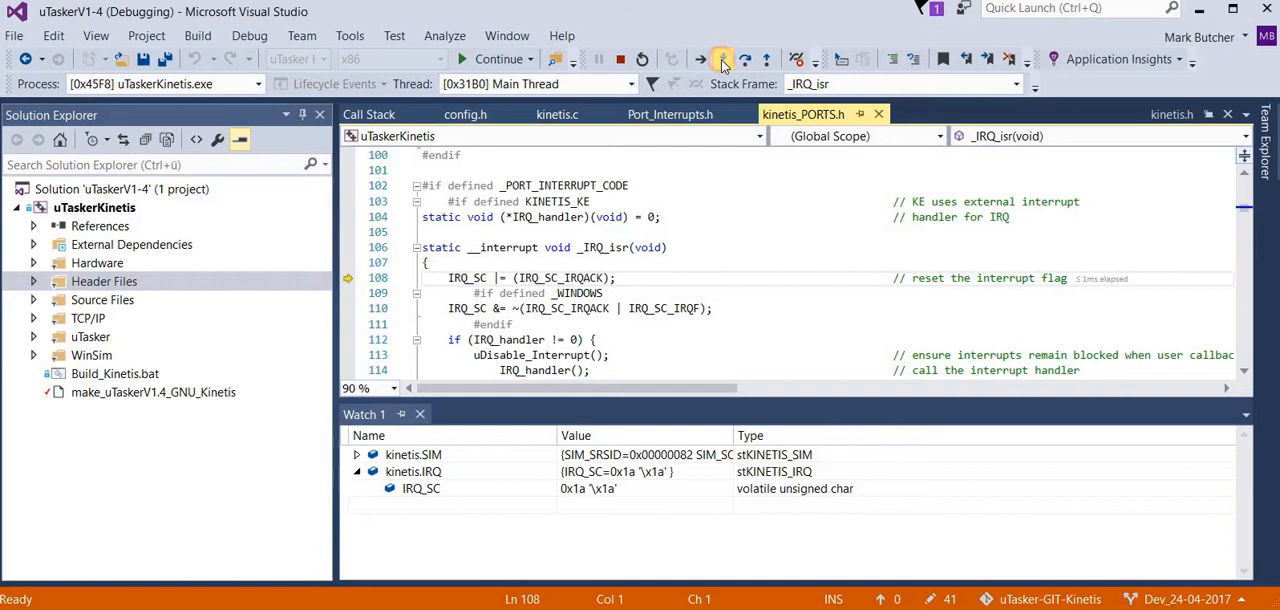
pyautogui.click(723, 59)
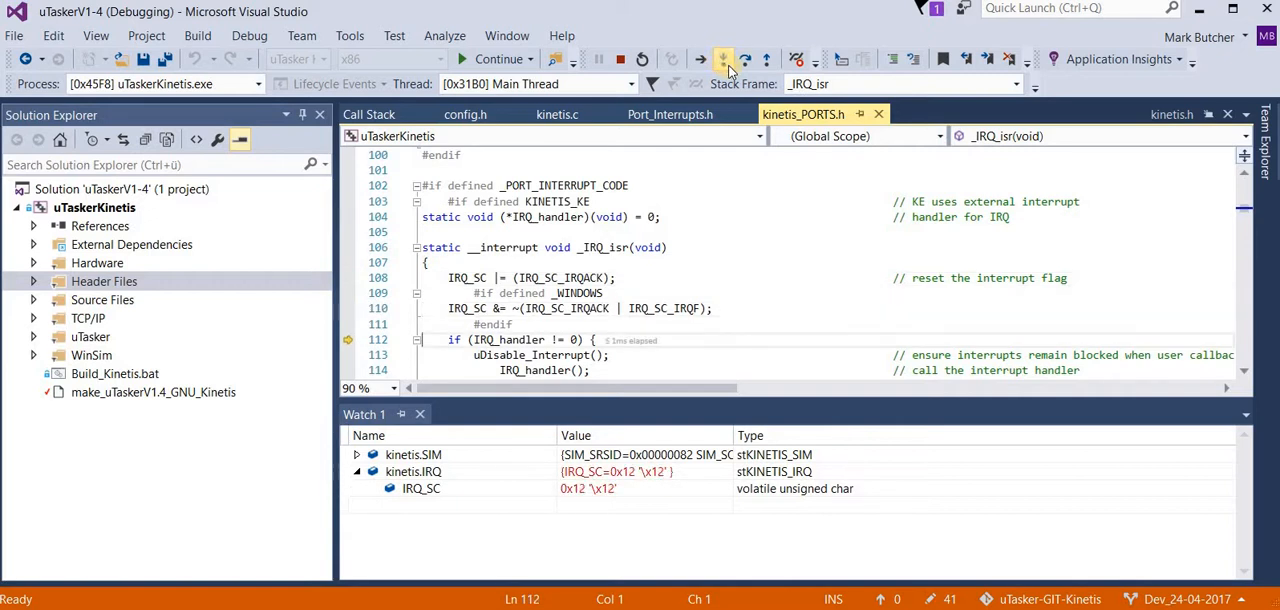
pyautogui.click(744, 59)
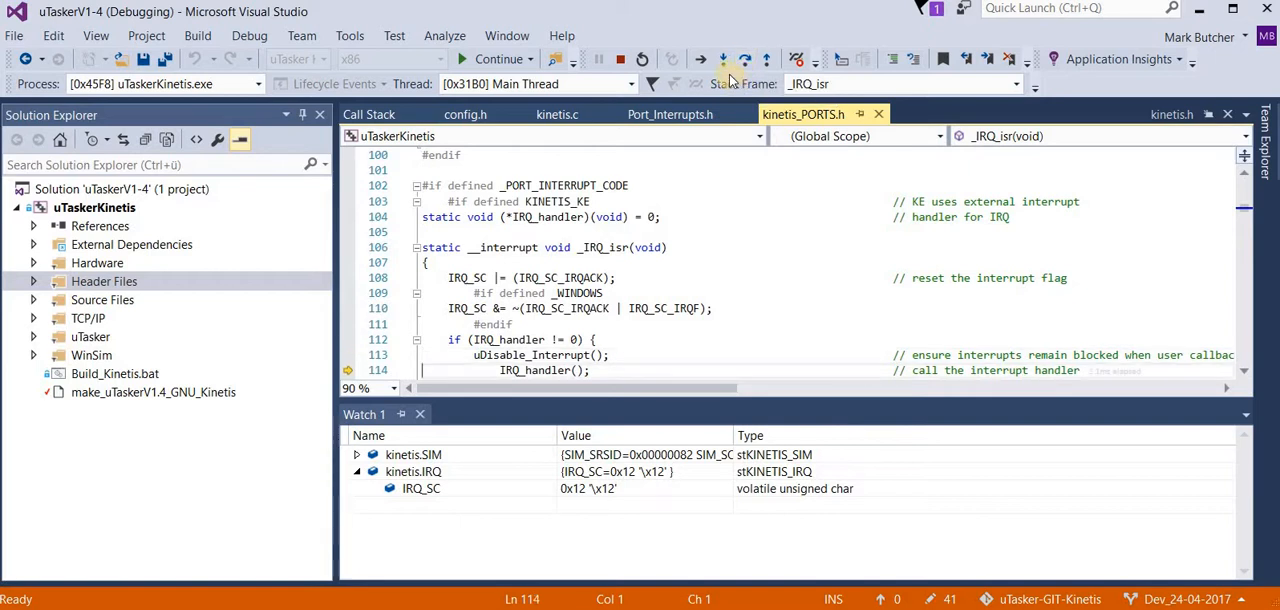
pyautogui.click(723, 59)
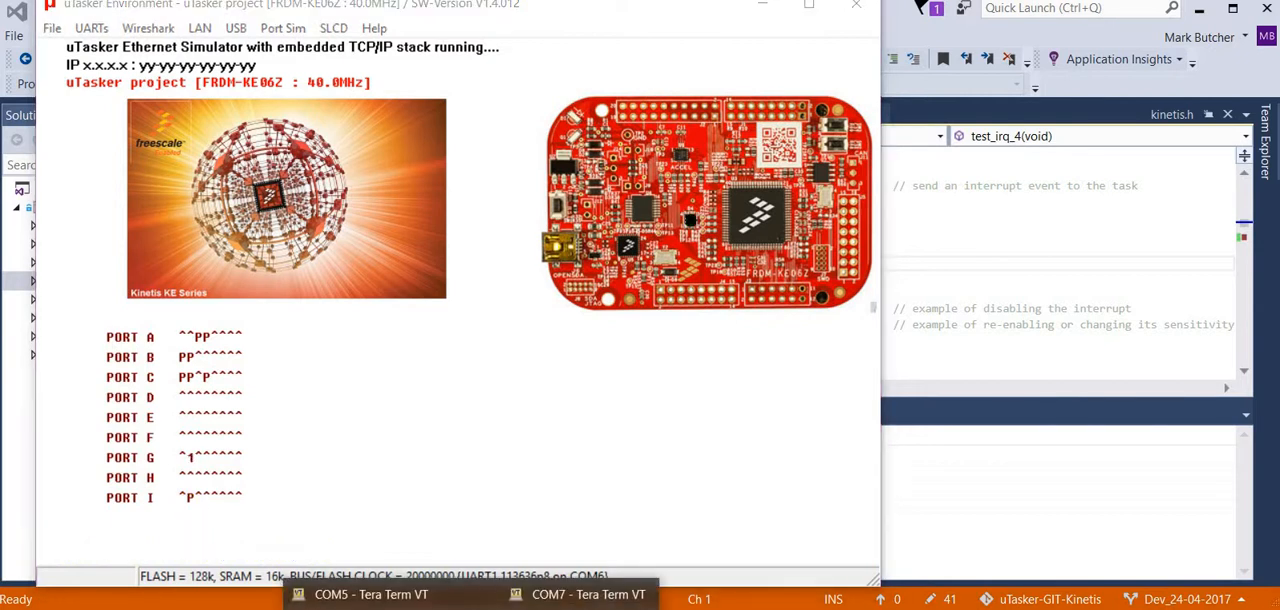
# Show the COM7 Tera Term window and toggle PTI6 twice to print more IRQ_4 lines.
pyautogui.click(579, 594)
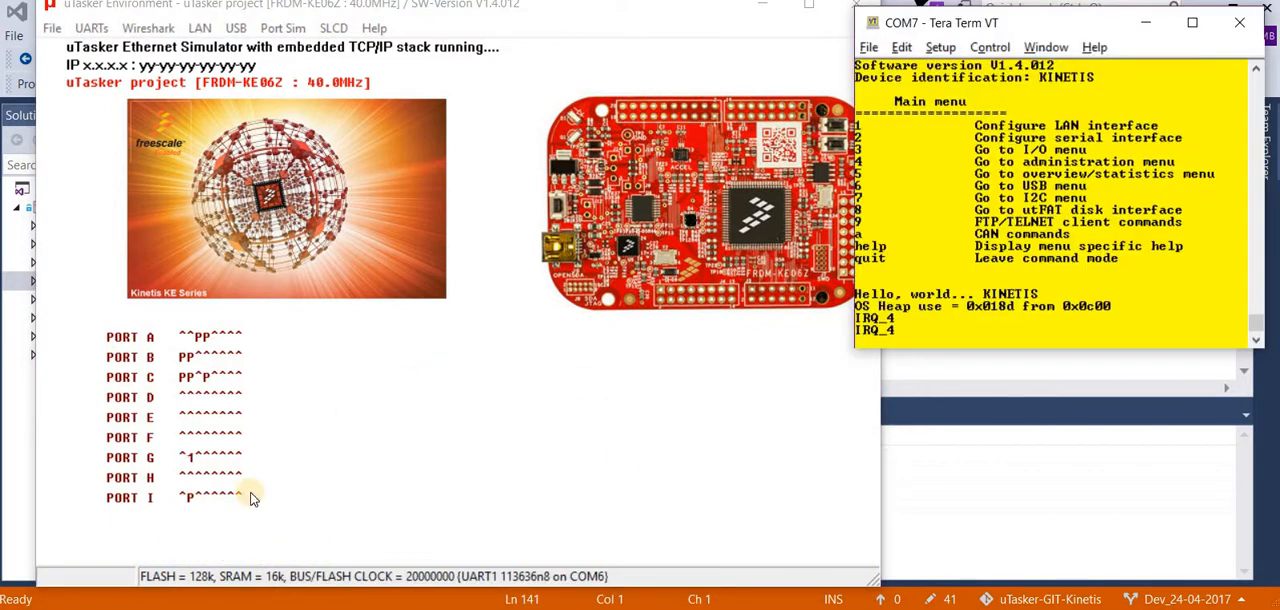
pyautogui.click(190, 498)
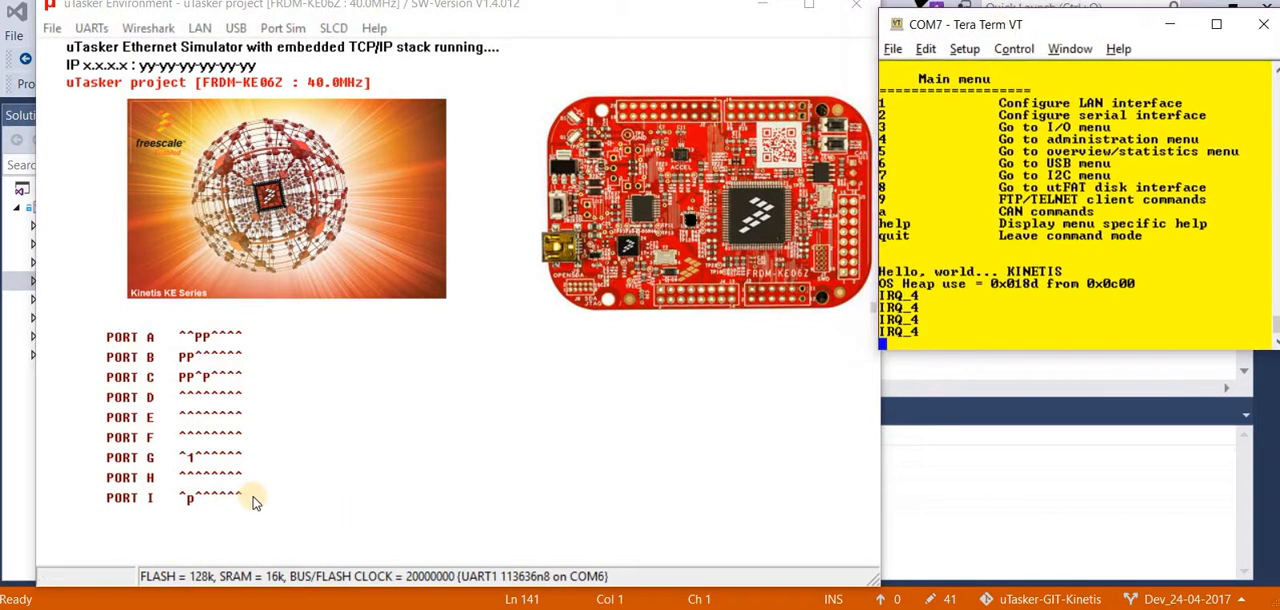
pyautogui.click(190, 498)
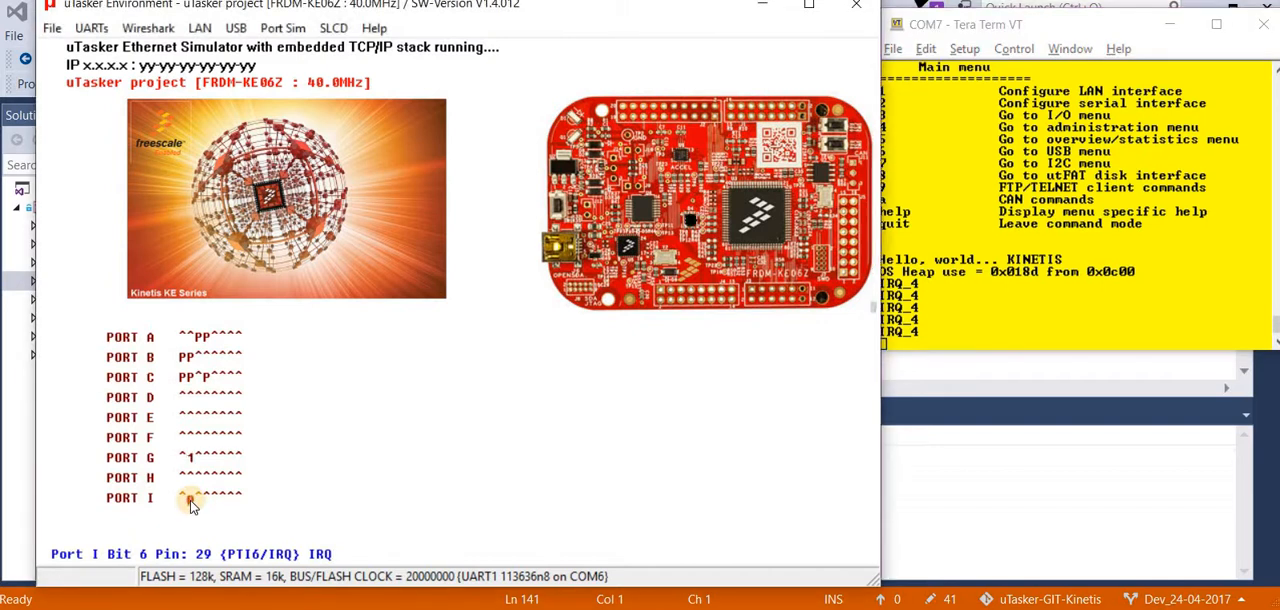